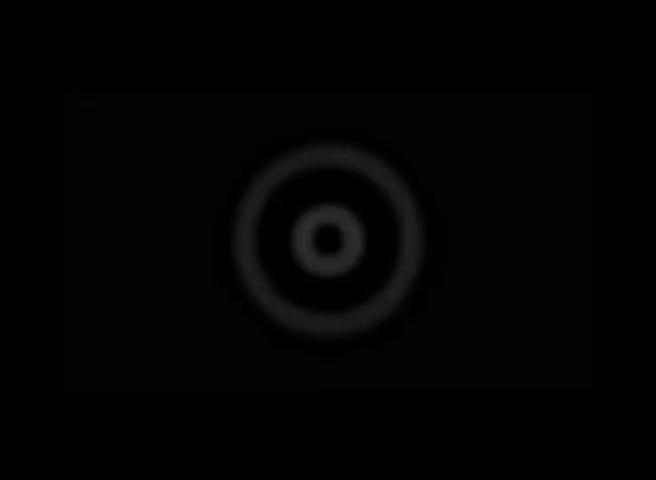
click(328, 240)
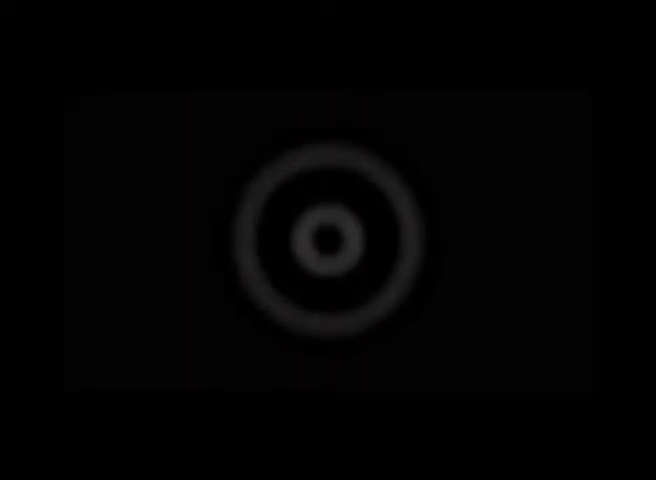
click(325, 240)
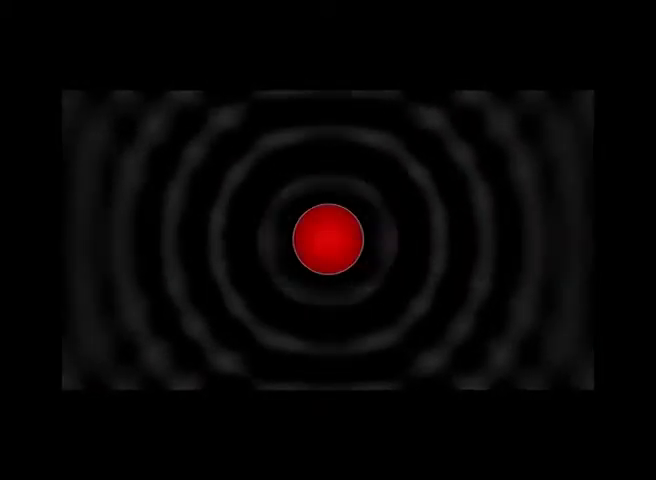